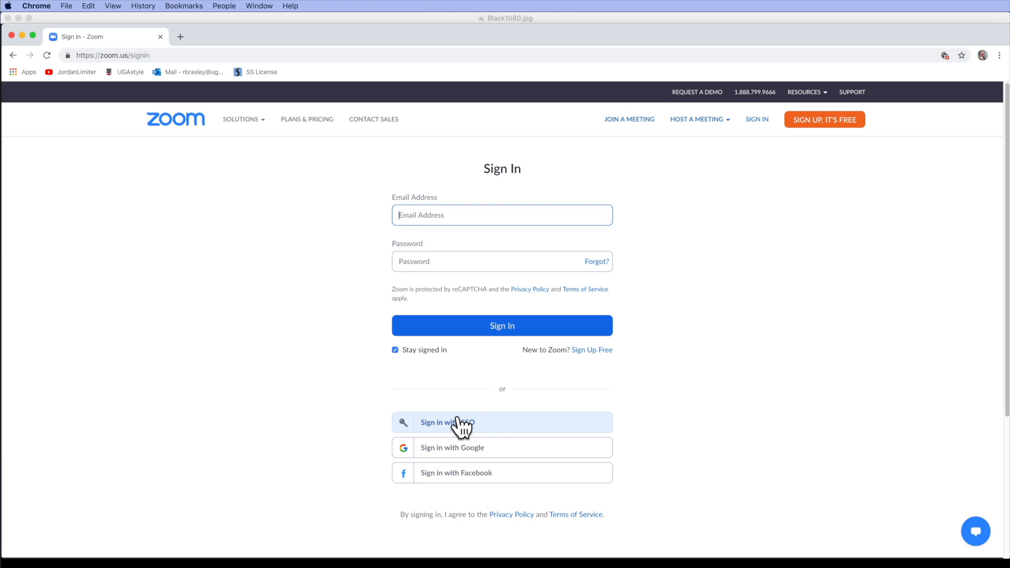
Sign in through SSO with the company domain 'uga'.
left_click(452, 422)
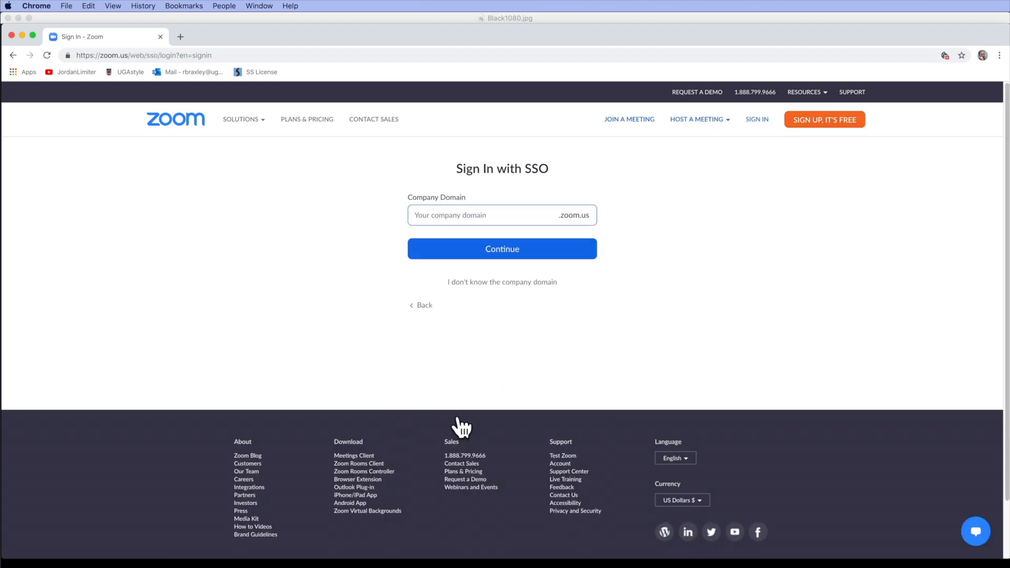
type("uga")
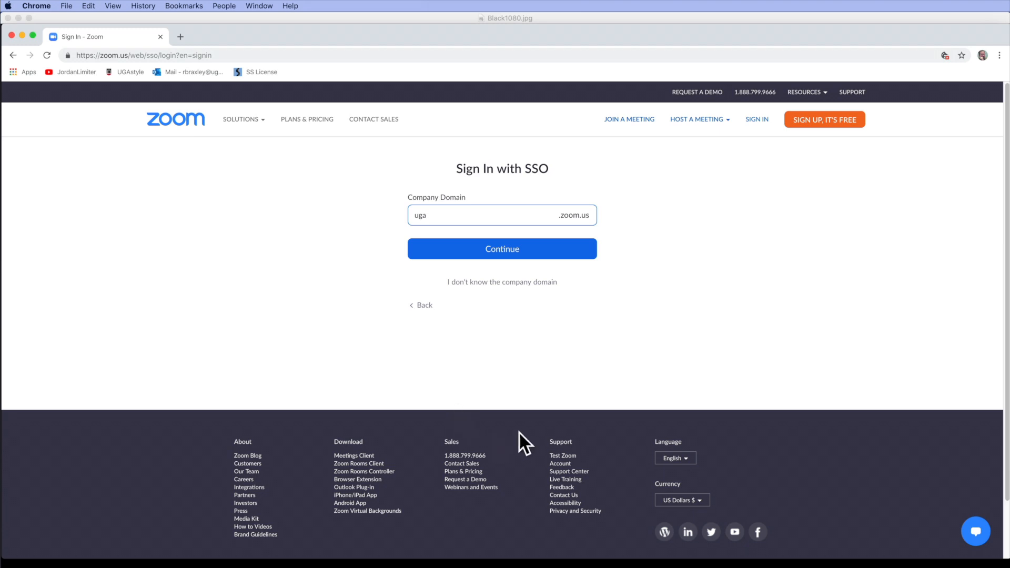
left_click(502, 248)
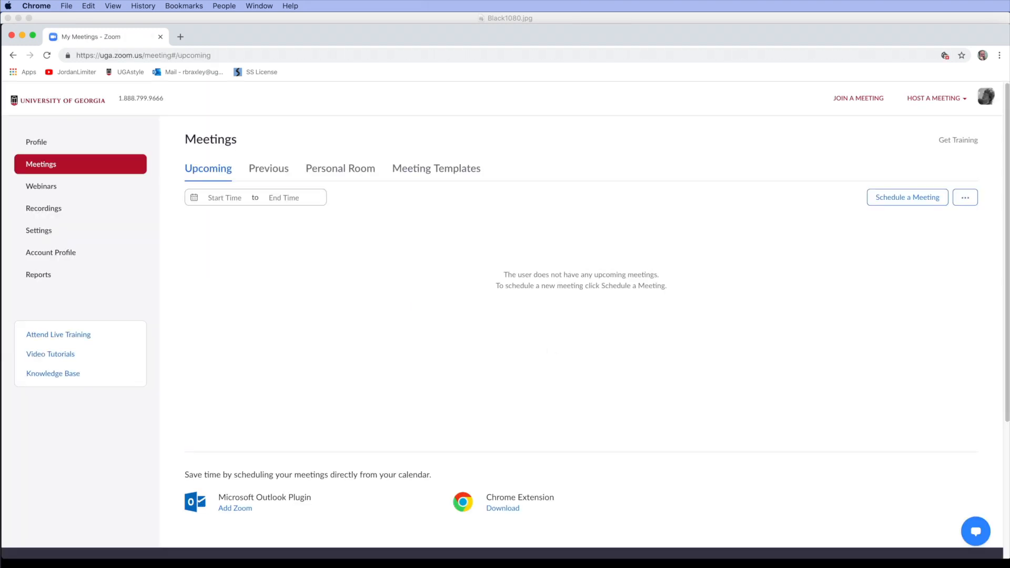
mouse_move(37, 142)
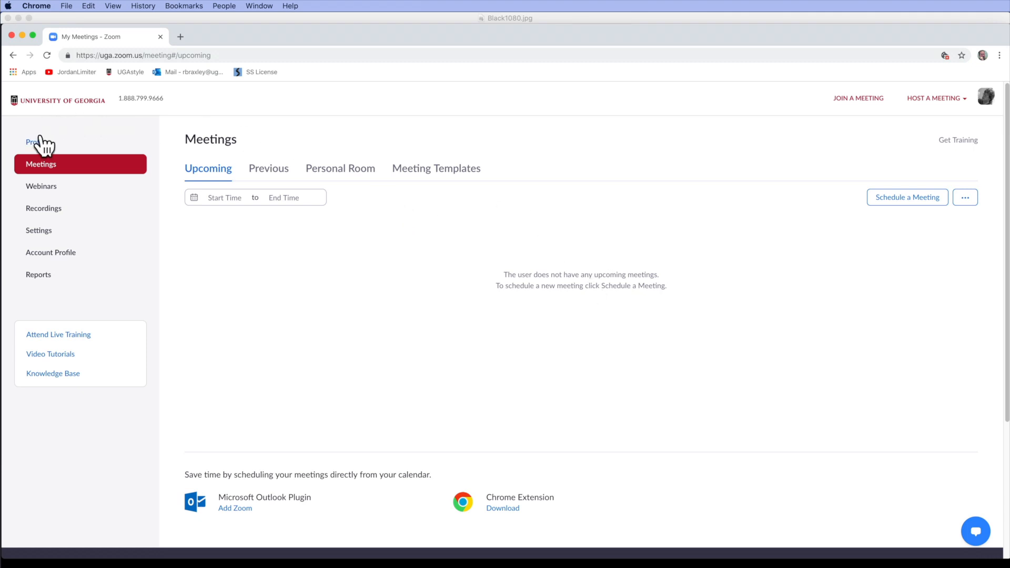
mouse_move(38, 274)
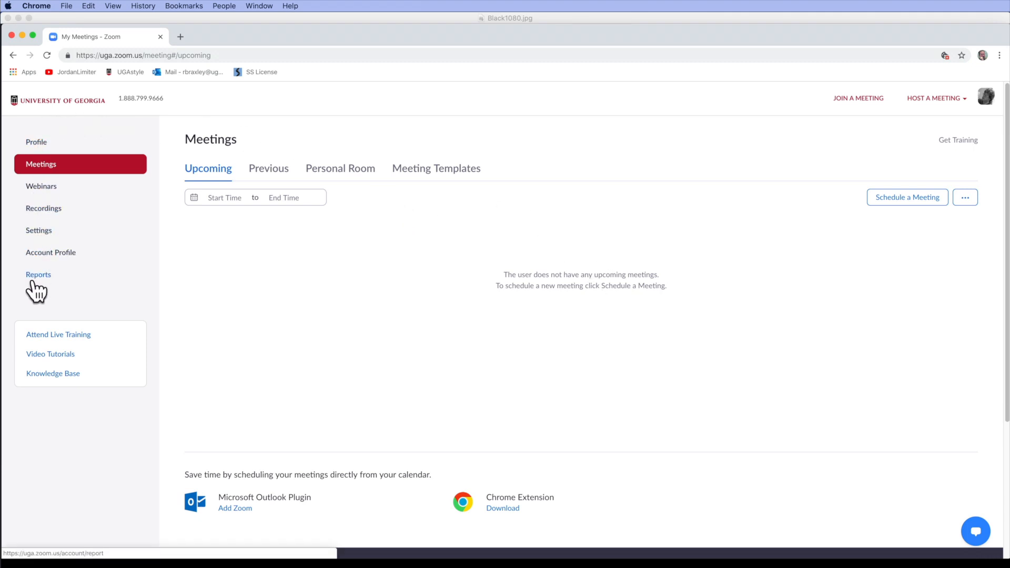
mouse_move(36, 142)
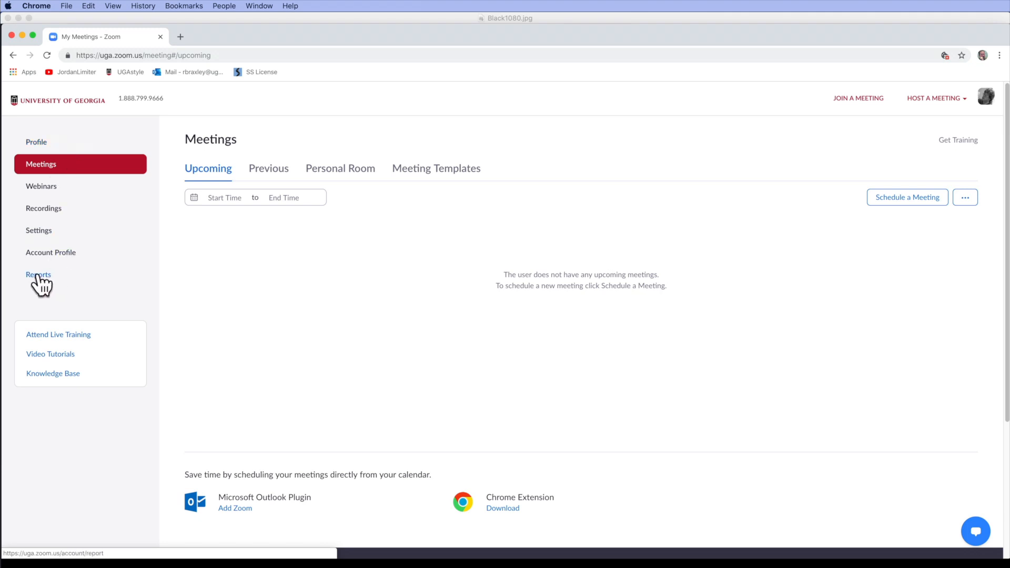
Show the Usage report listing the recent 93-minute meeting with 12 participants.
left_click(37, 275)
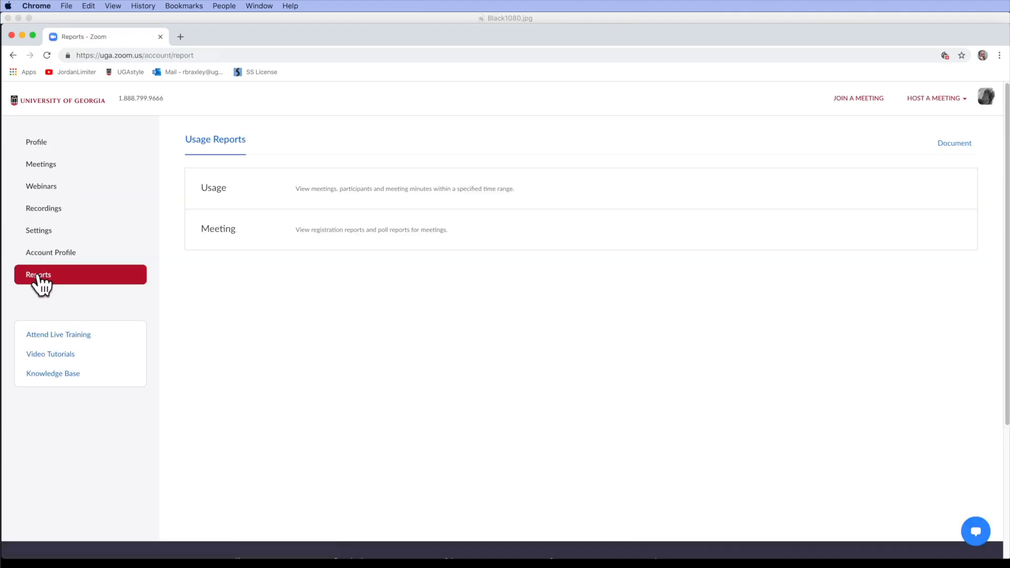
mouse_move(176, 198)
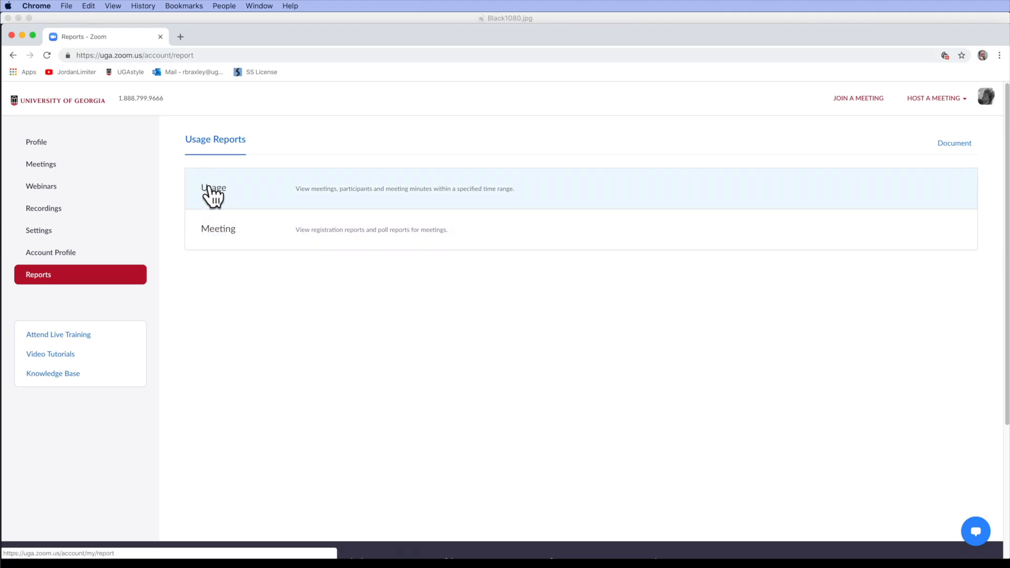
left_click(214, 189)
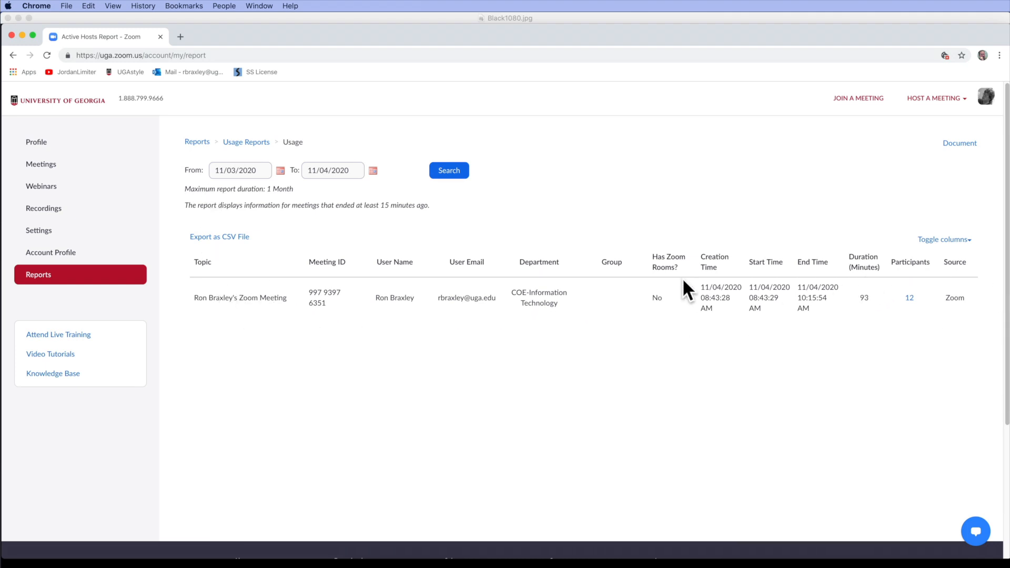
mouse_move(301, 302)
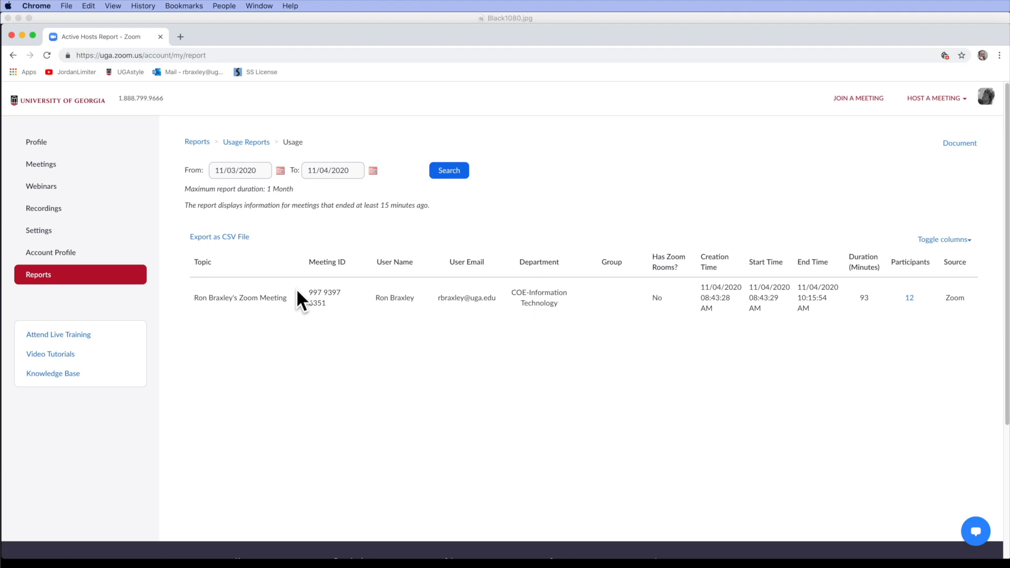
mouse_move(787, 298)
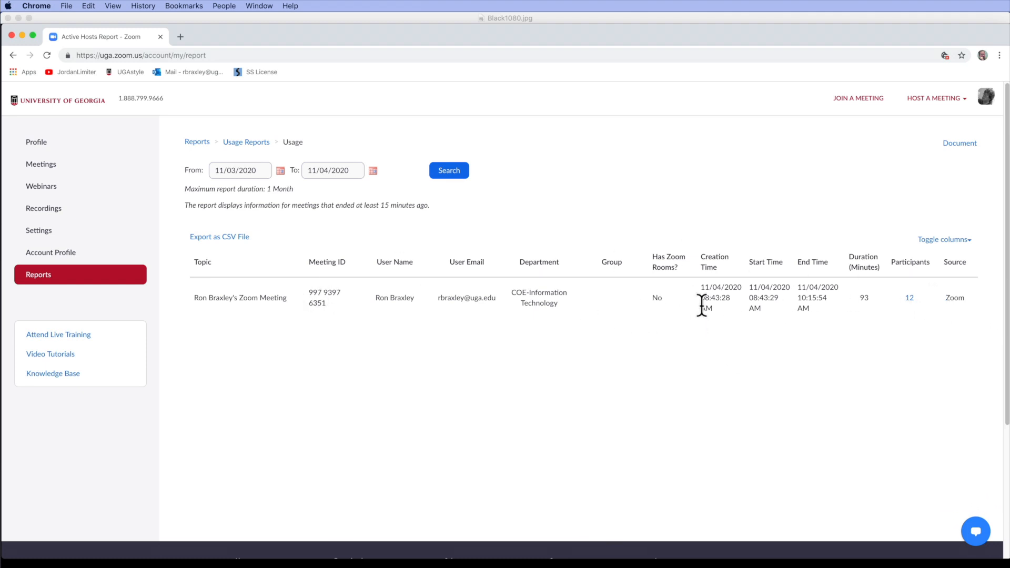
mouse_move(844, 323)
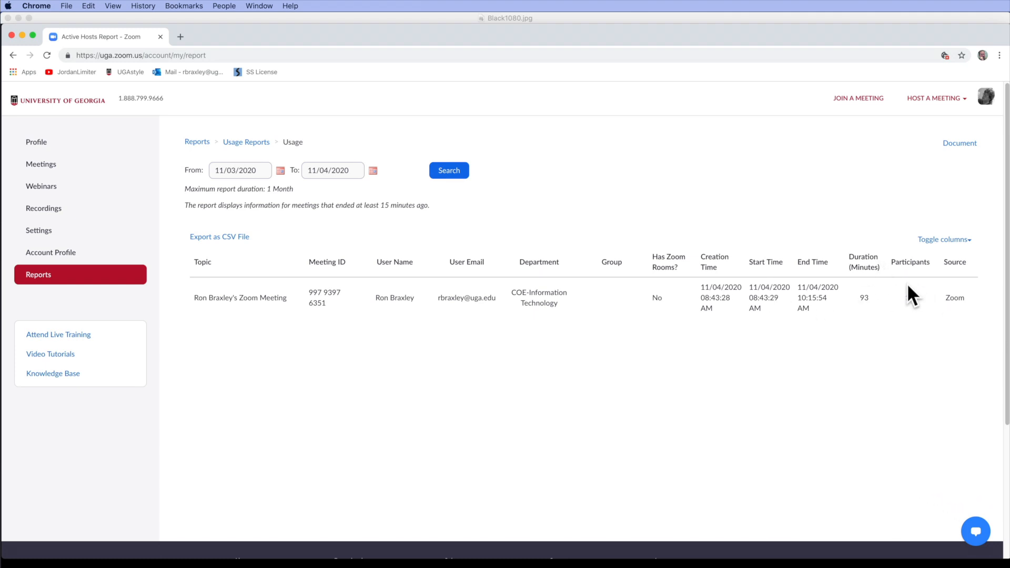
mouse_move(909, 303)
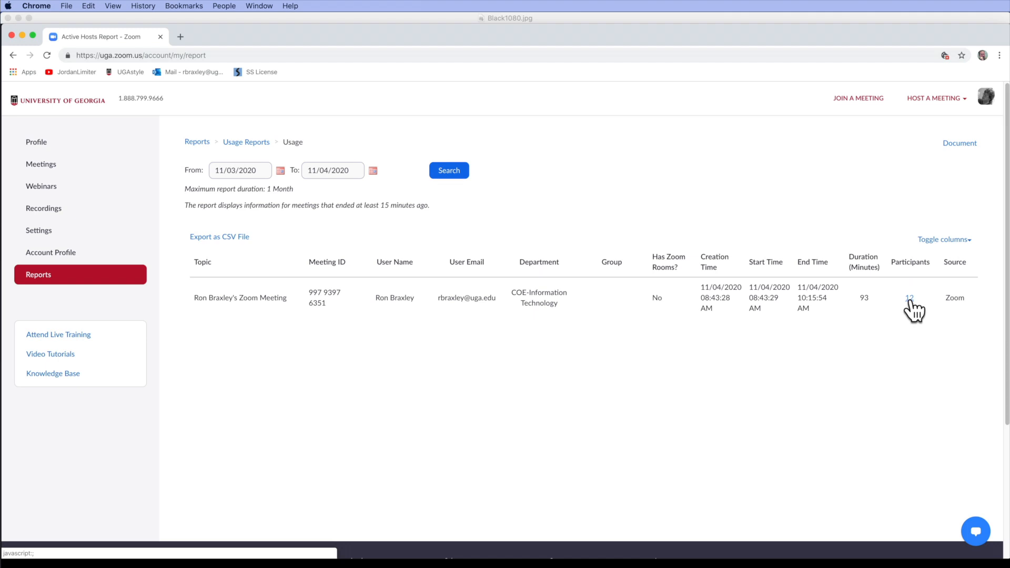
Export the 12-participant list as CSV with 'Export with meeting data' enabled.
left_click(909, 297)
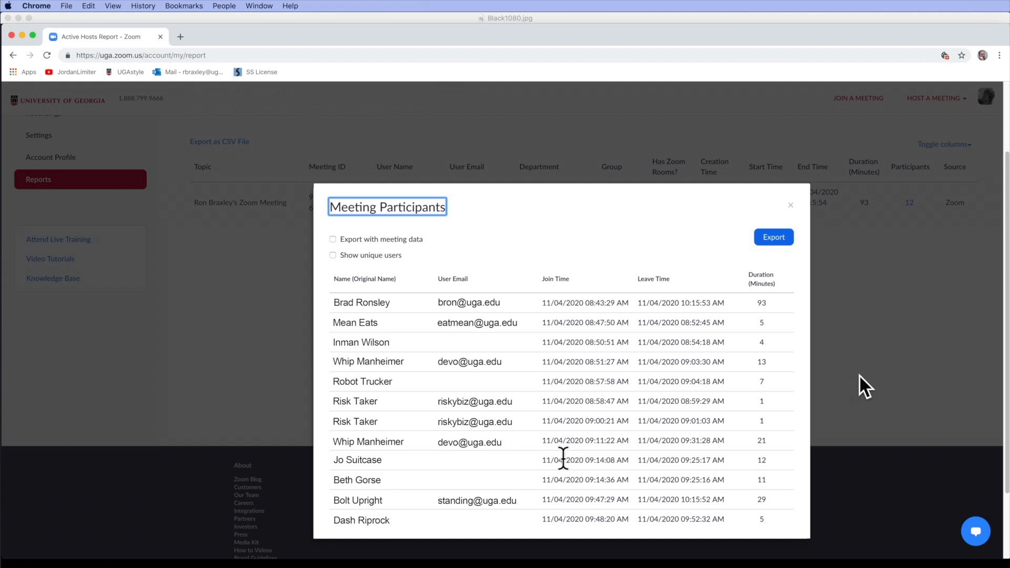
left_click(333, 239)
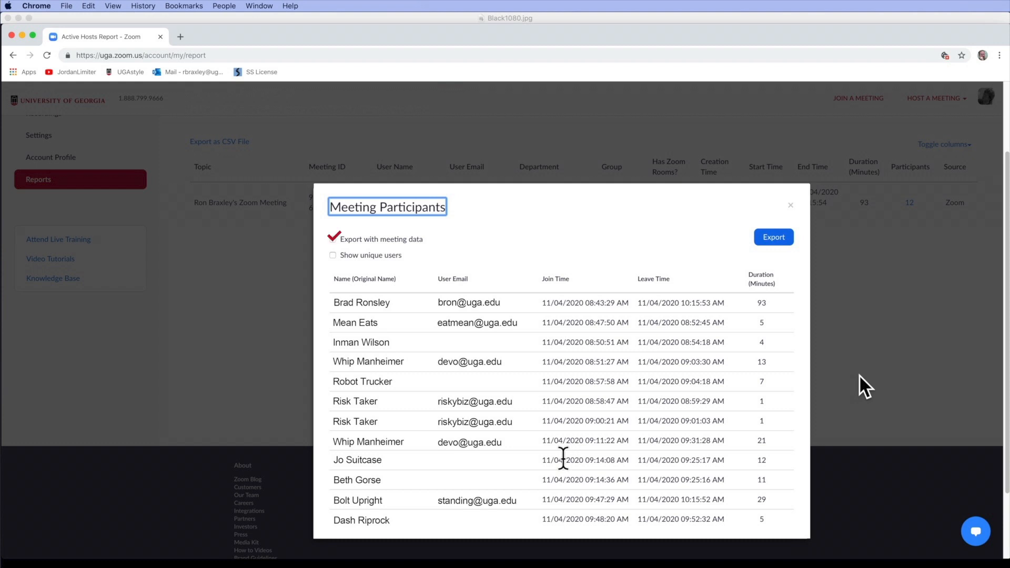
left_click(773, 237)
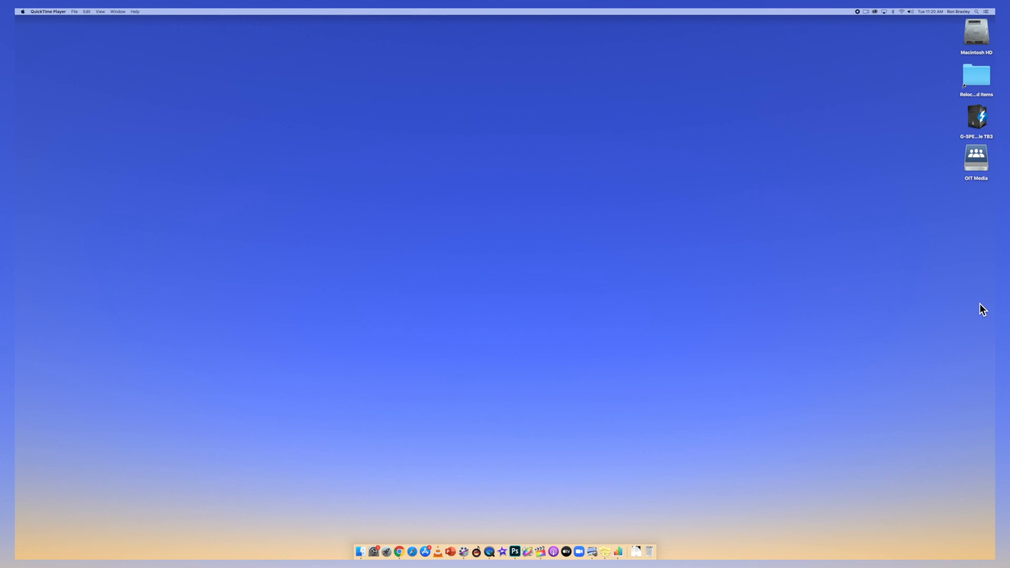
Open participants_99793976351.csv from Downloads in Numbers.
right_click(636, 551)
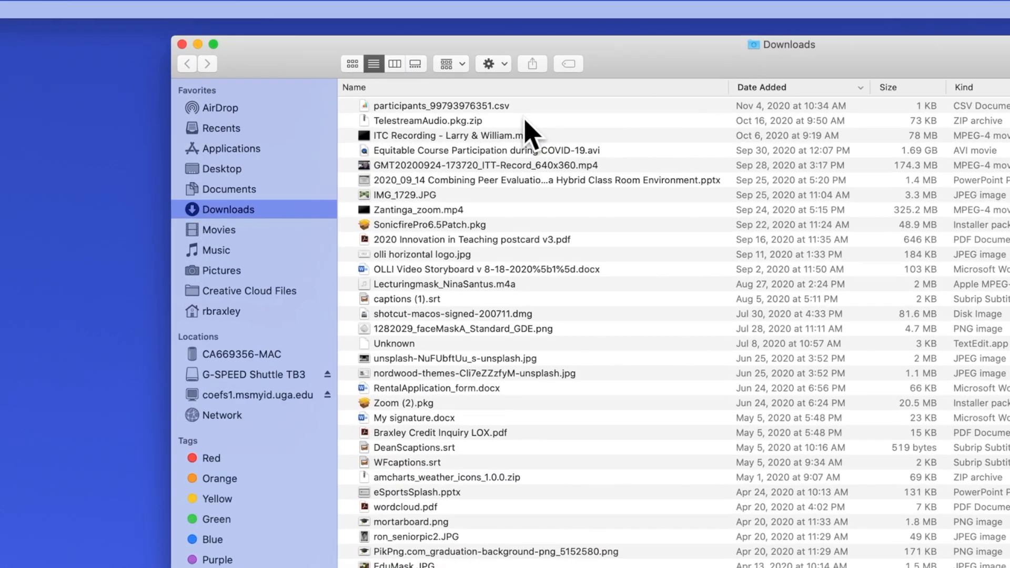
mouse_move(358, 119)
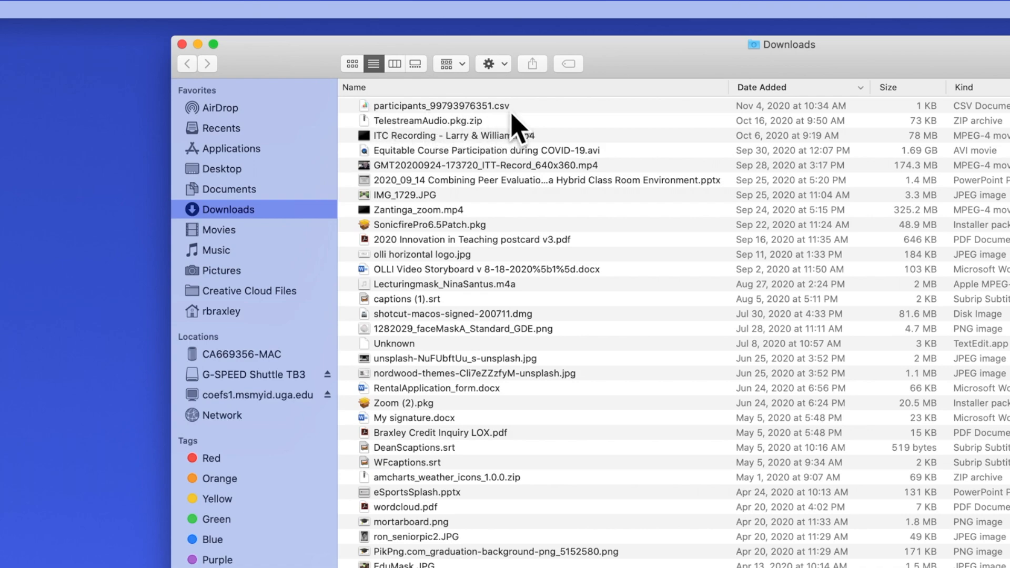
double_click(441, 105)
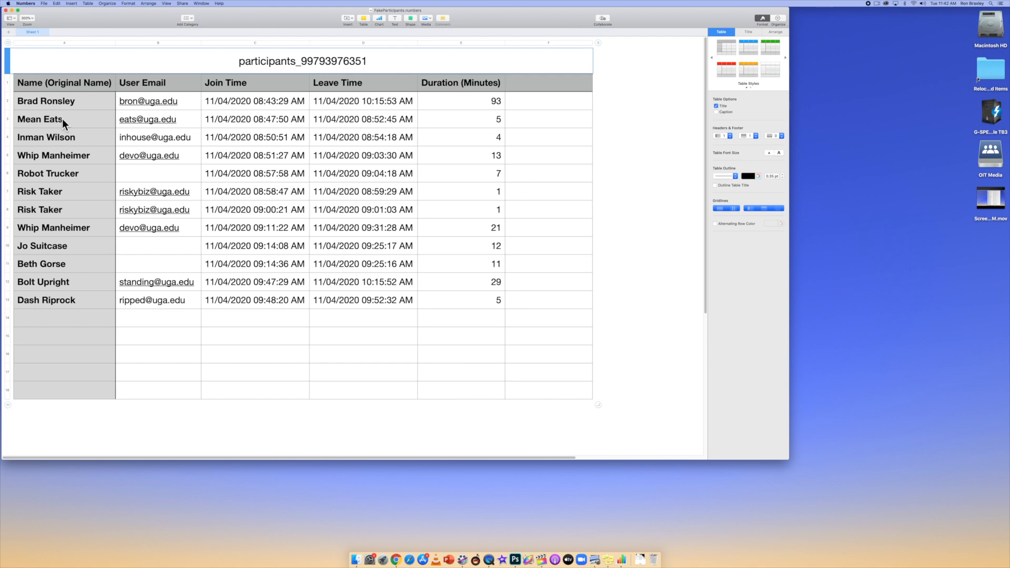
mouse_move(82, 30)
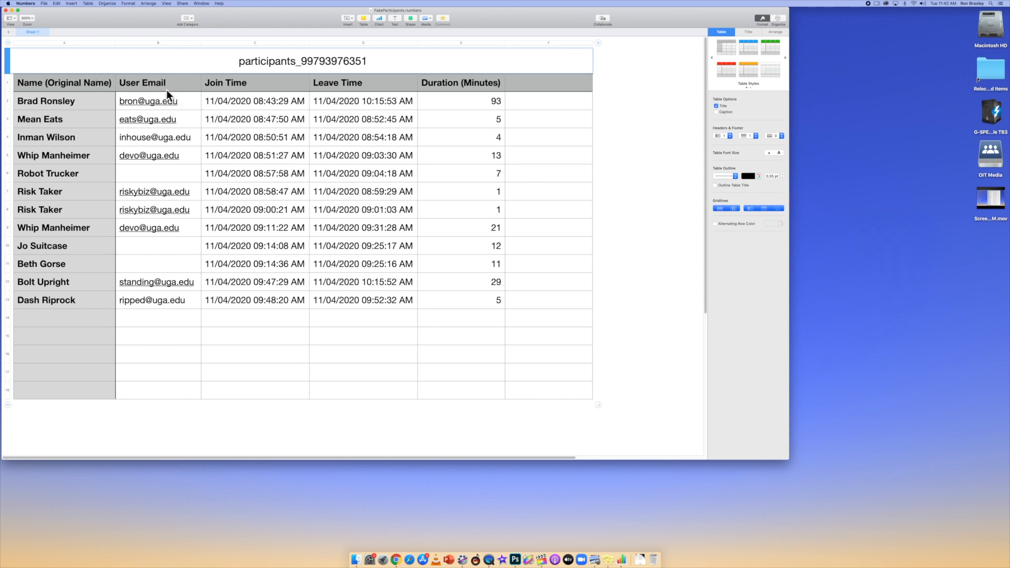
mouse_move(348, 95)
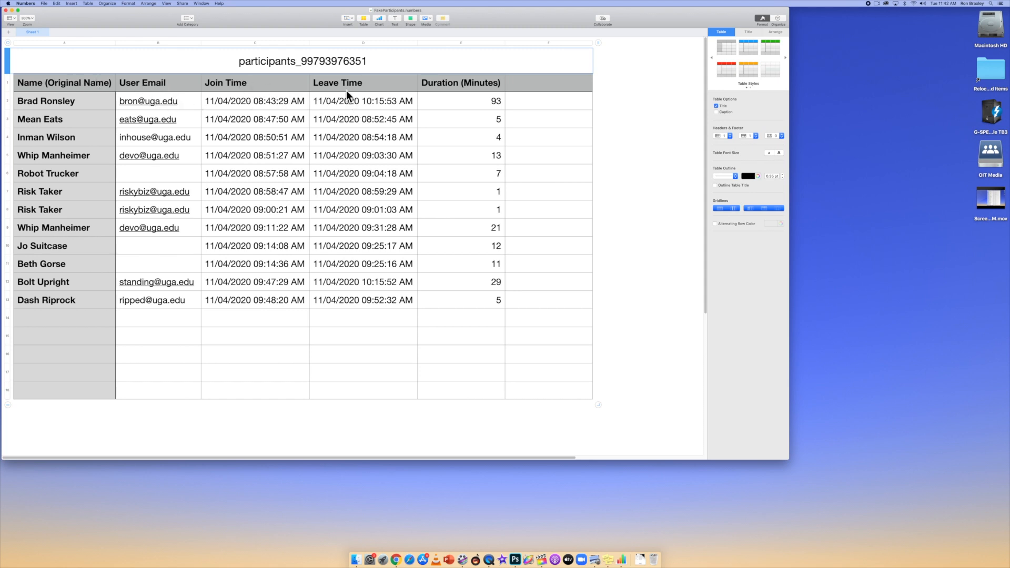
mouse_move(503, 114)
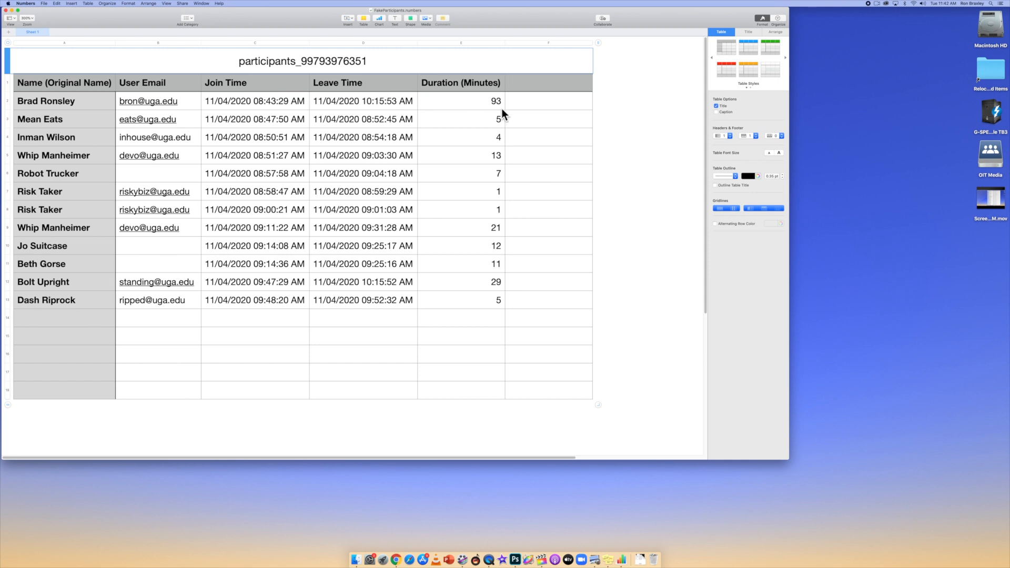
mouse_move(491, 215)
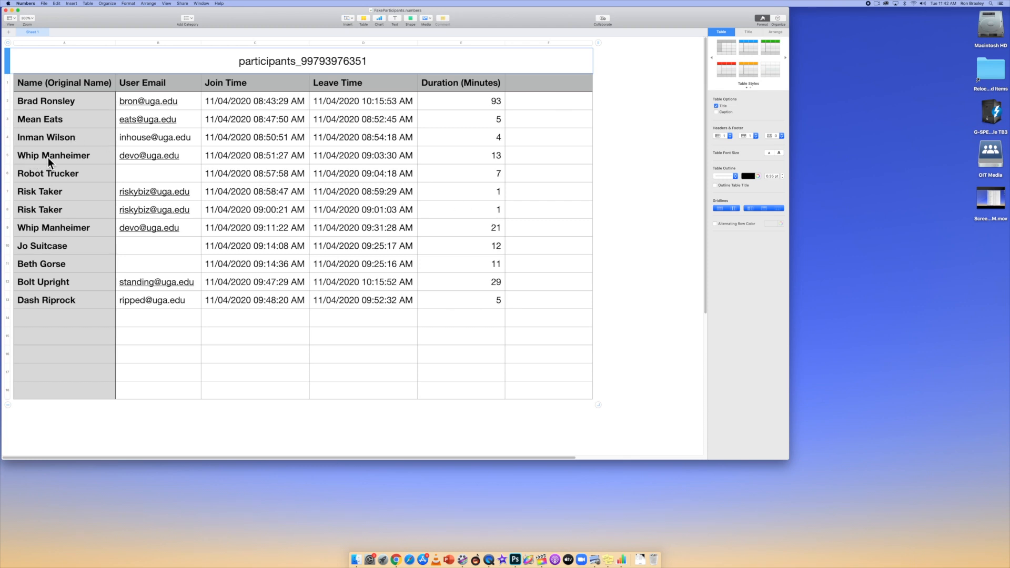
mouse_move(27, 200)
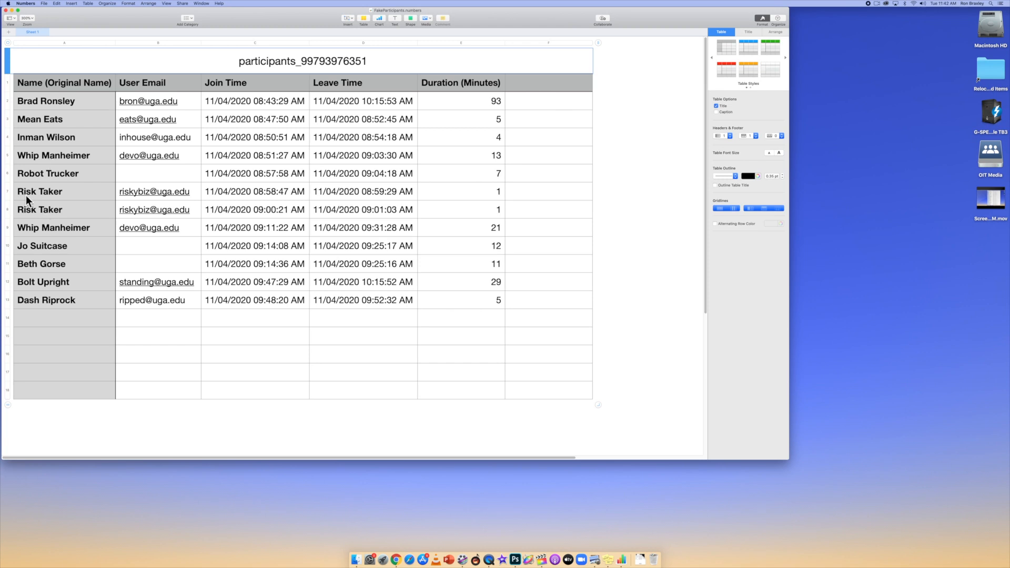
mouse_move(34, 157)
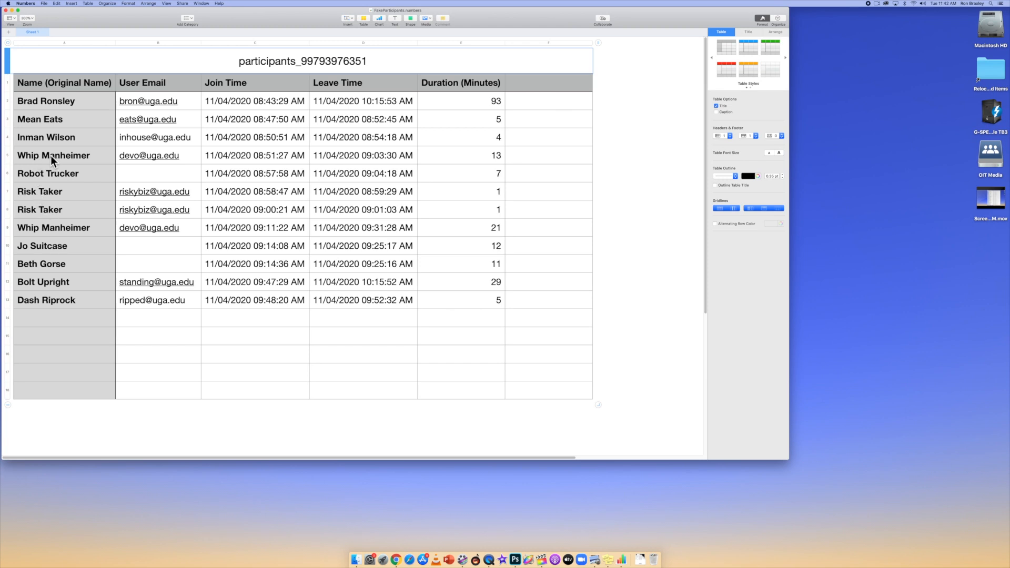
mouse_move(332, 149)
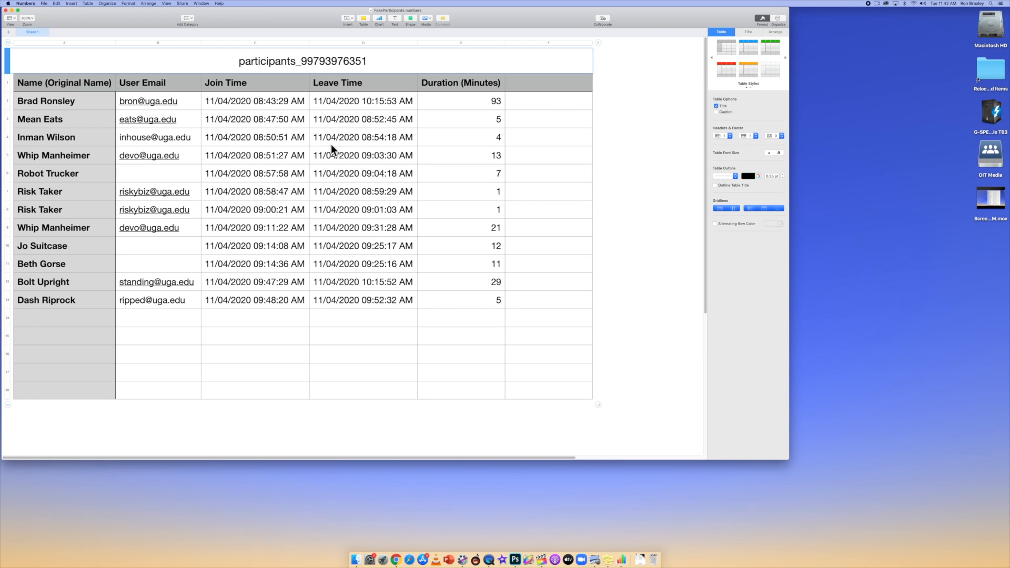
mouse_move(30, 210)
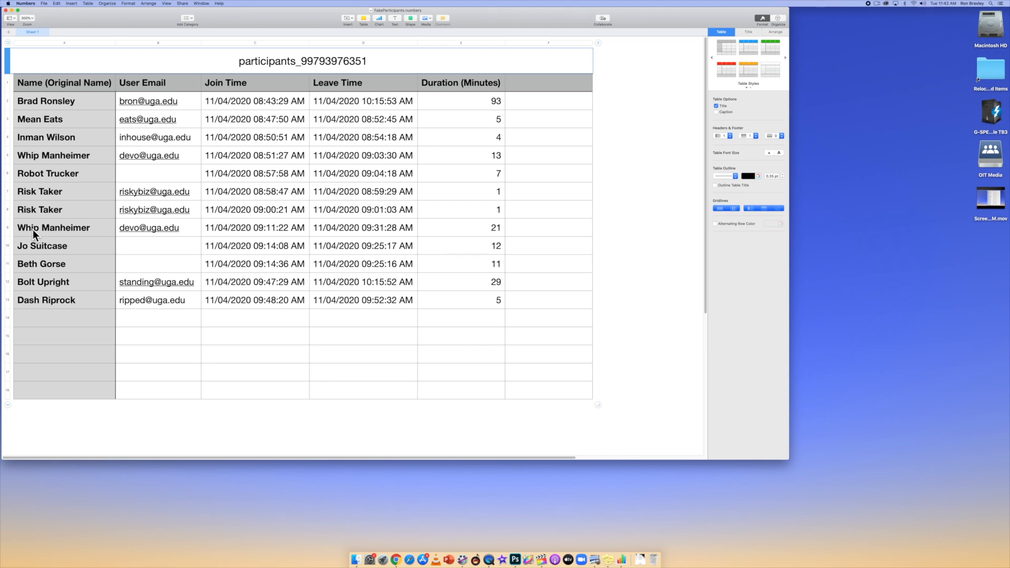
mouse_move(55, 230)
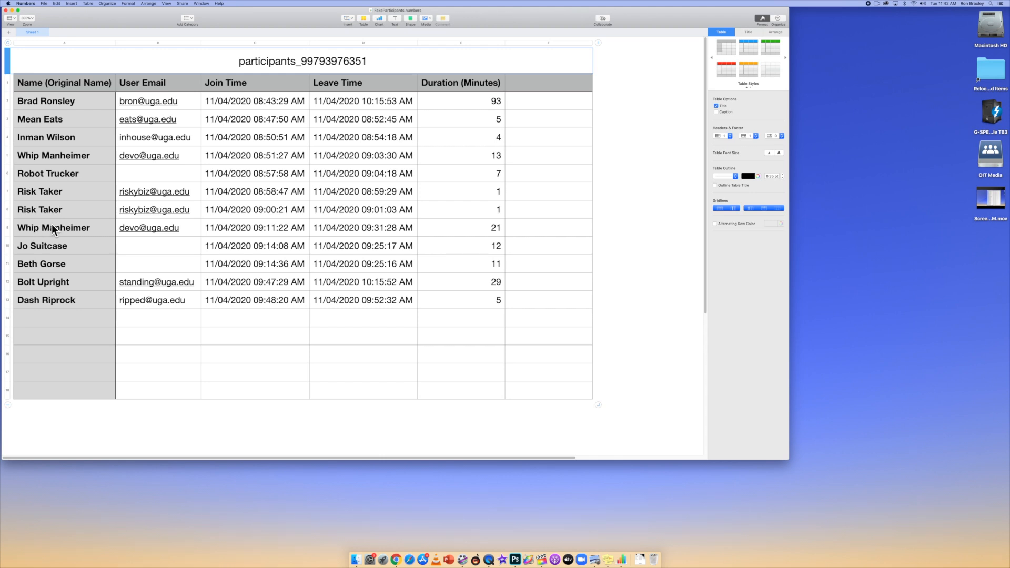
mouse_move(53, 210)
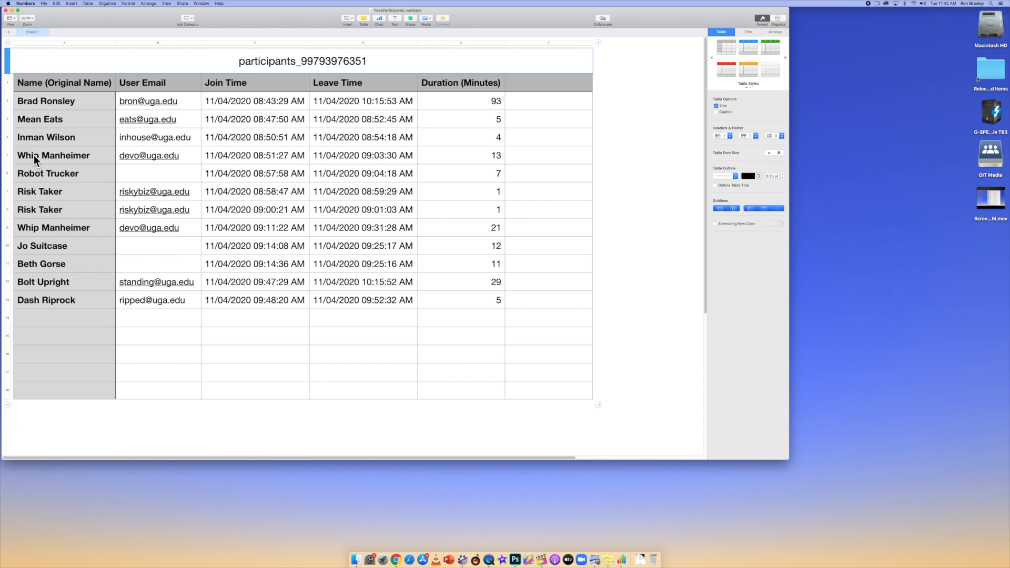
mouse_move(41, 256)
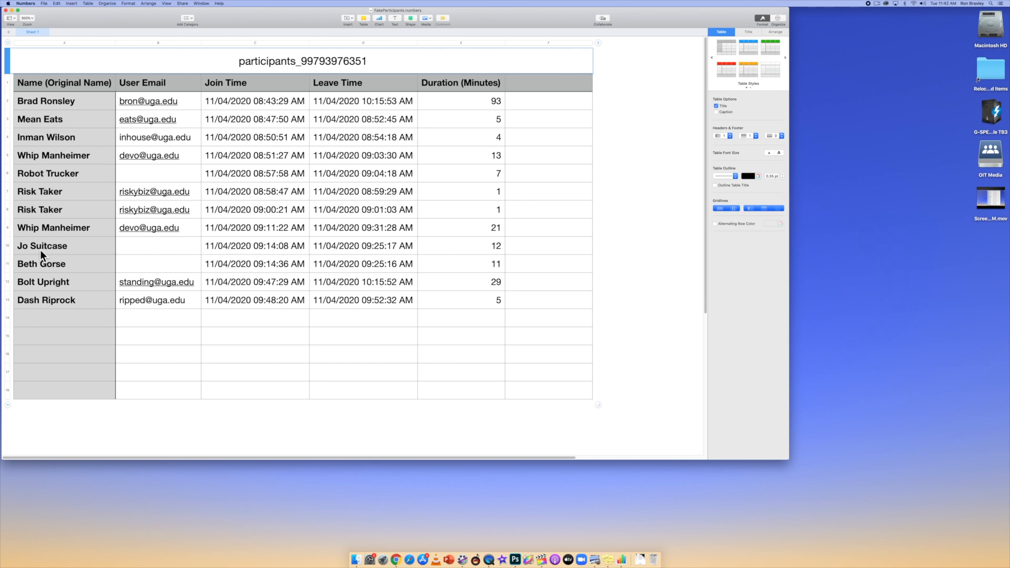